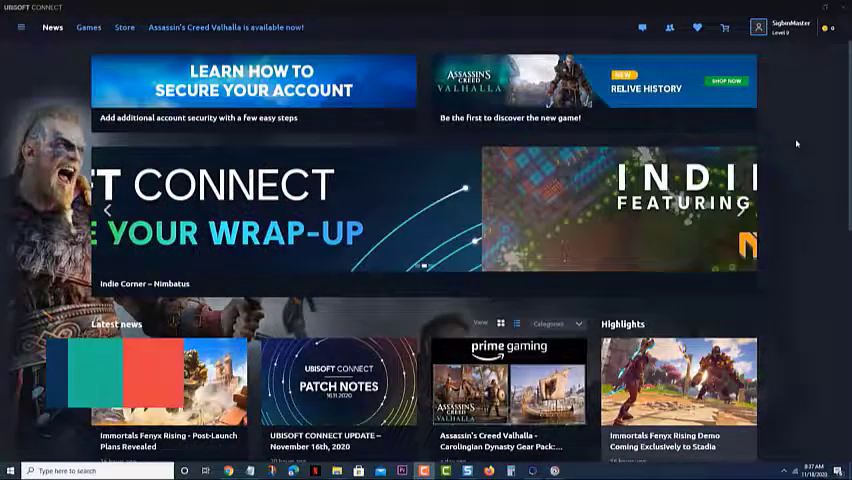
Scroll the Ubisoft Connect news feed and open client Settings from the main menu.
scroll("down", 3)
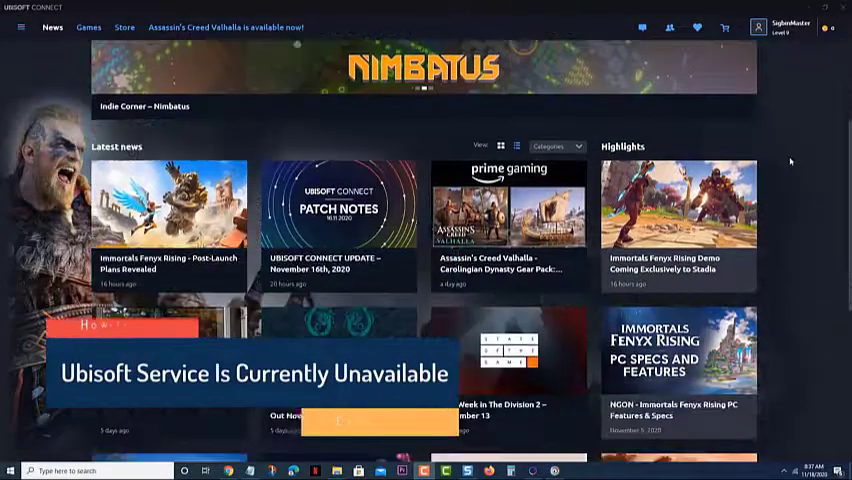
scroll("down", 3)
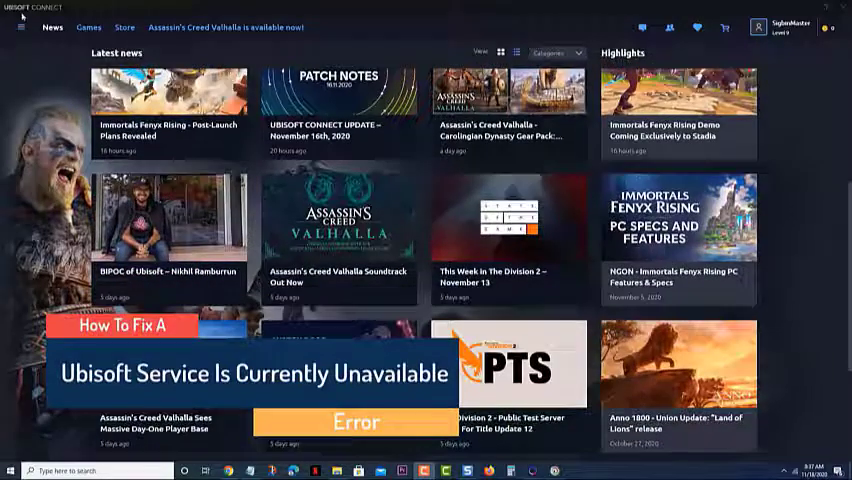
left_click(19, 27)
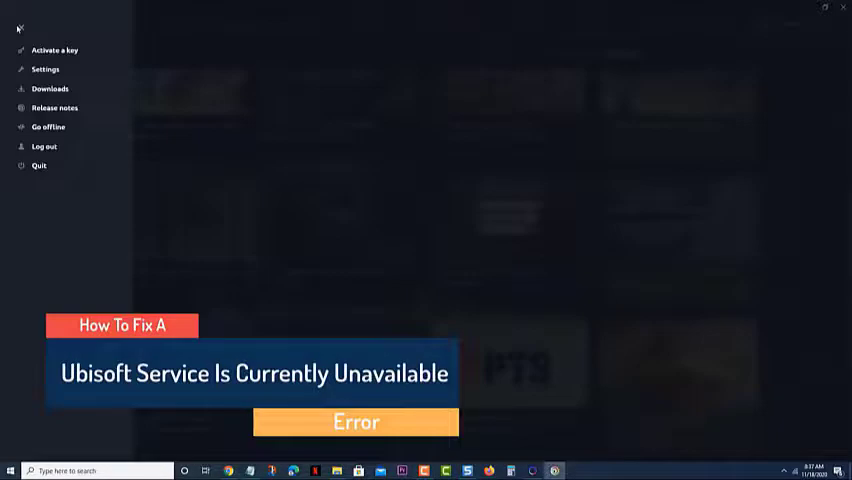
left_click(45, 69)
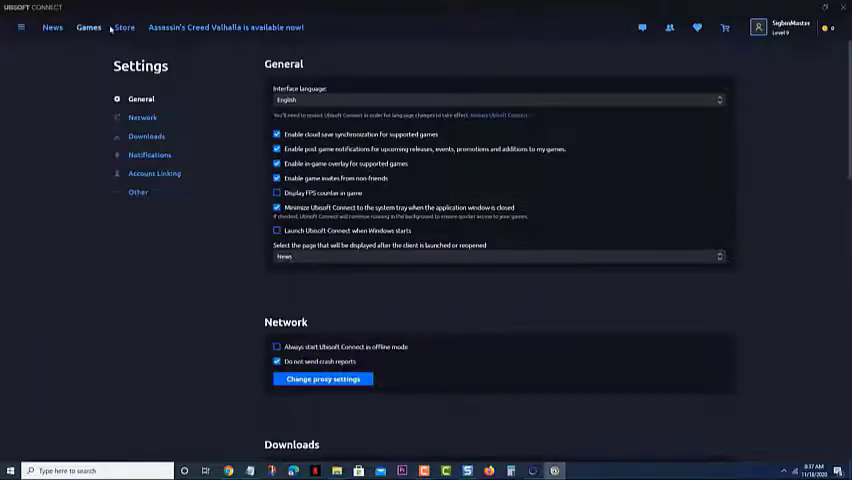
Browse the Store's Assassin's Creed Valhalla editions and featured games.
left_click(124, 27)
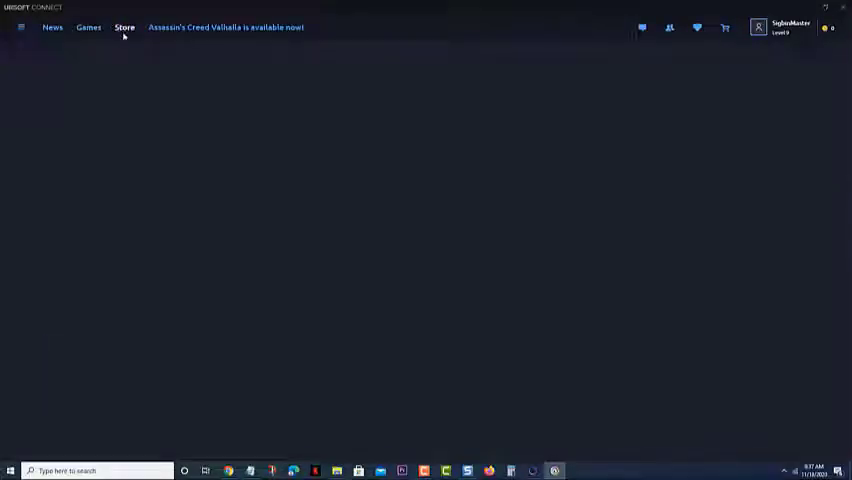
left_click(124, 27)
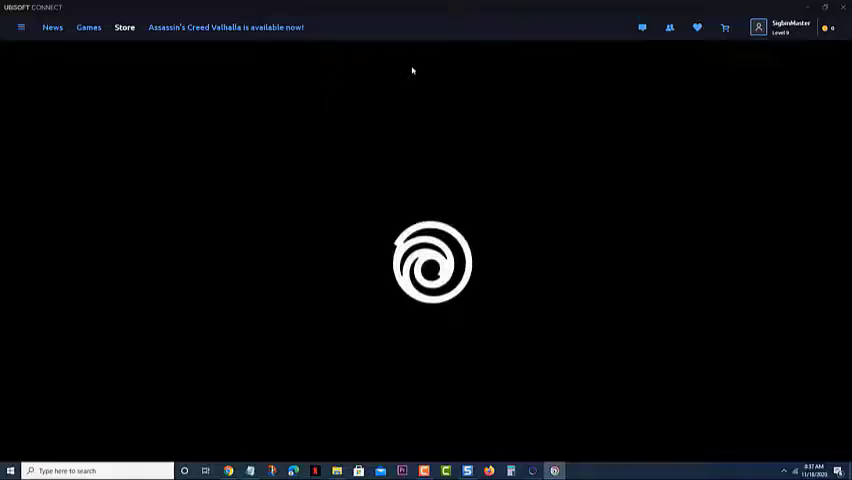
mouse_move(591, 81)
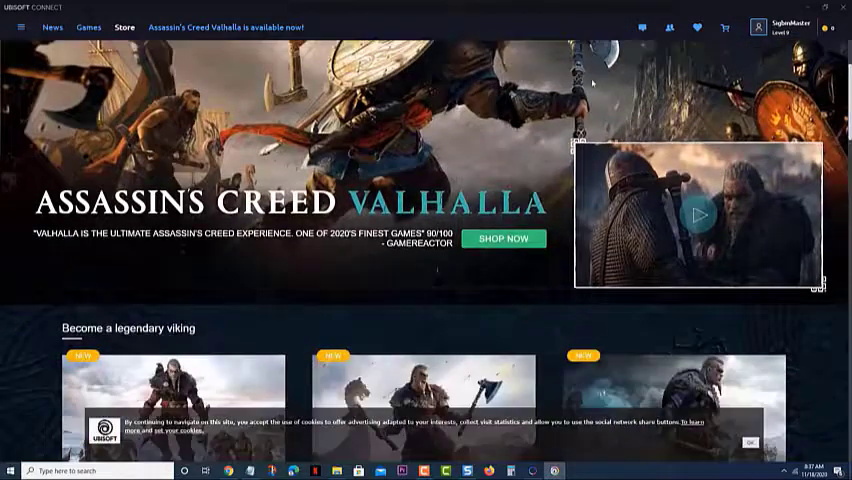
scroll("down", 3)
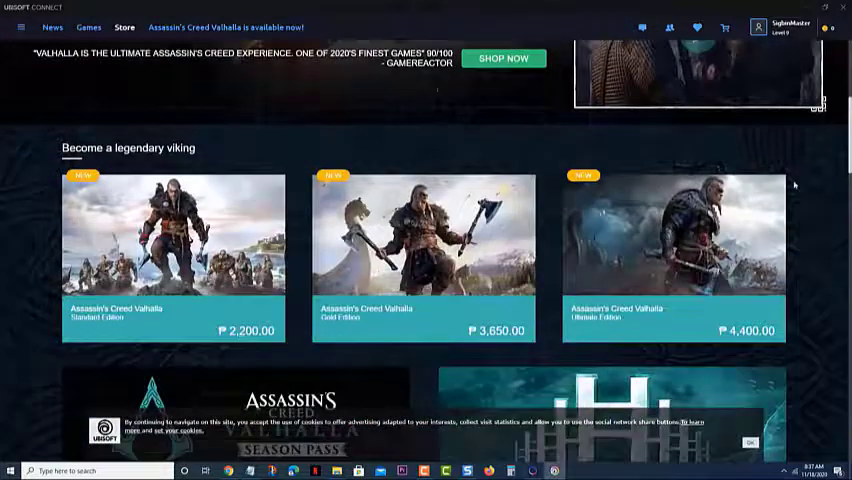
scroll("down", 3)
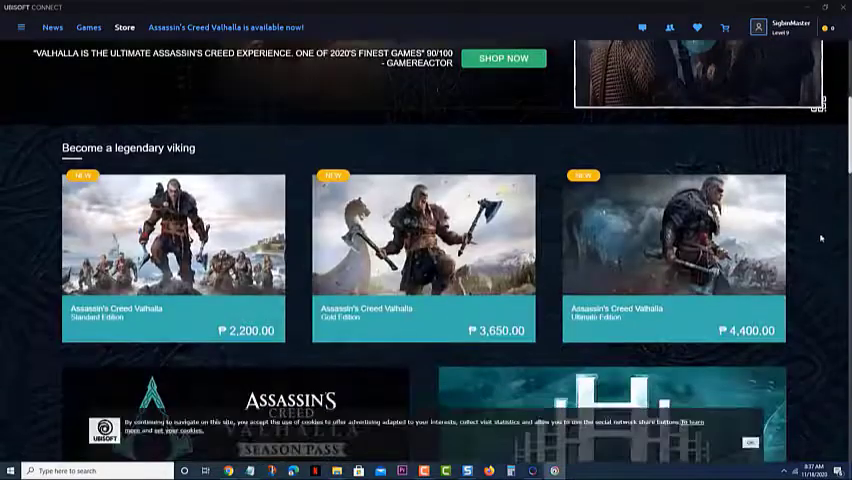
scroll("down", 3)
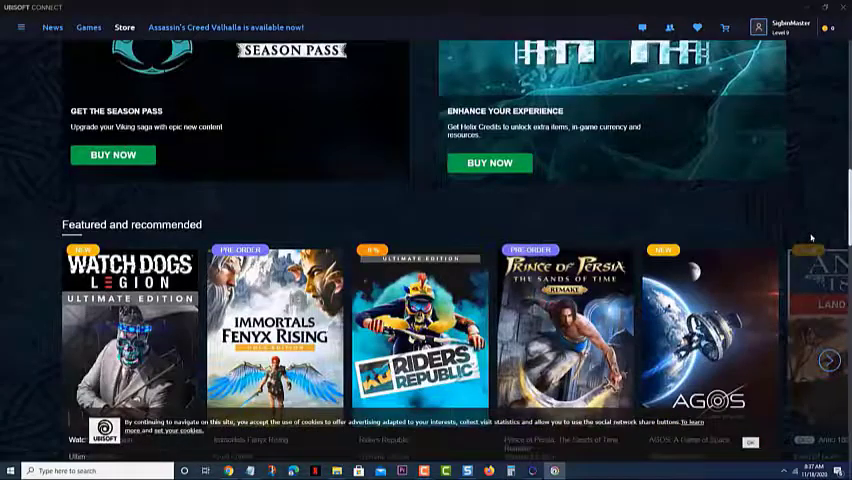
scroll("down", 3)
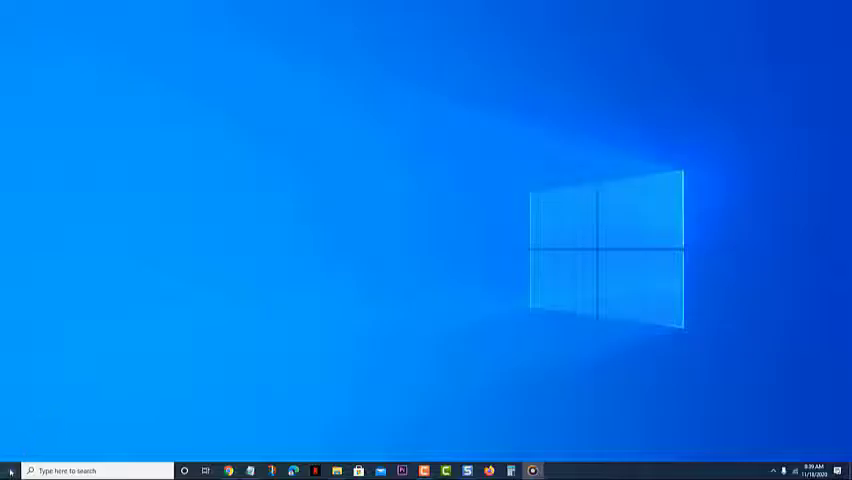
Launch Settings from the Start menu and maximize its window.
left_click(11, 470)
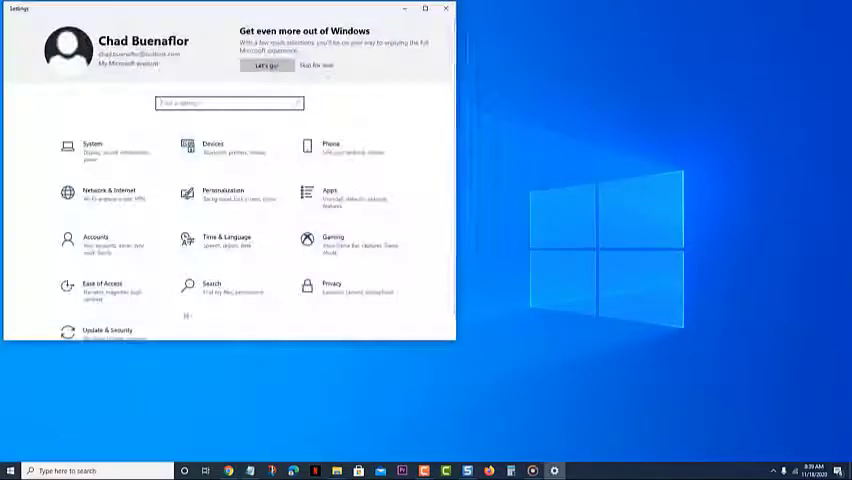
left_click(425, 8)
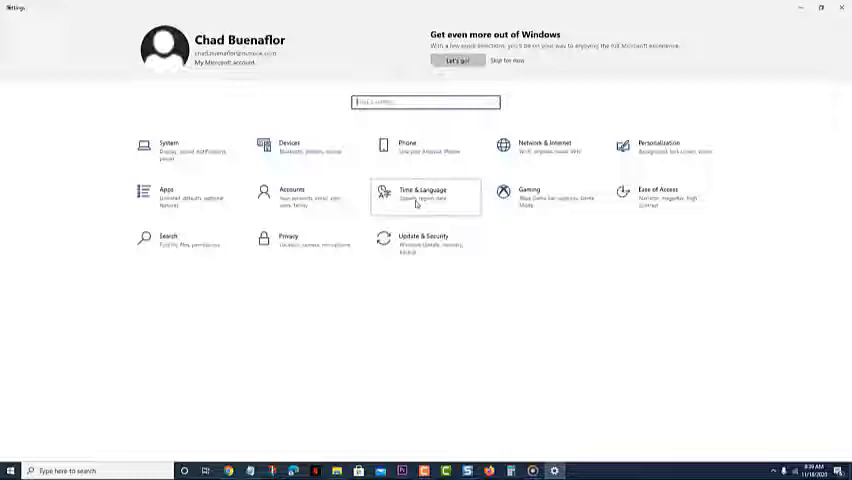
Check Region under Time & Language, then sync the clock on Date & time and close Settings.
left_click(423, 195)
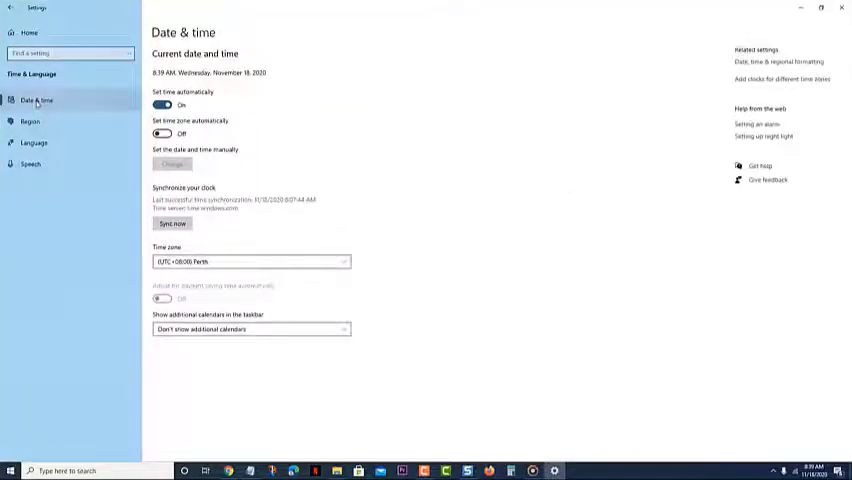
left_click(30, 121)
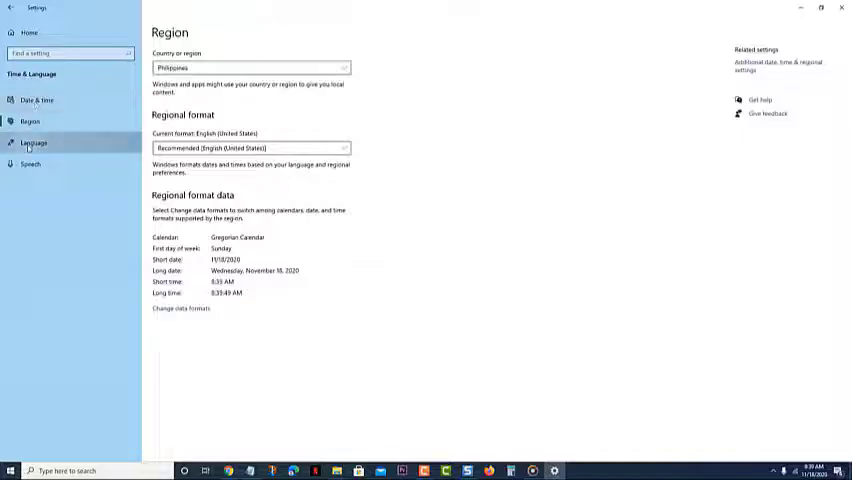
left_click(37, 100)
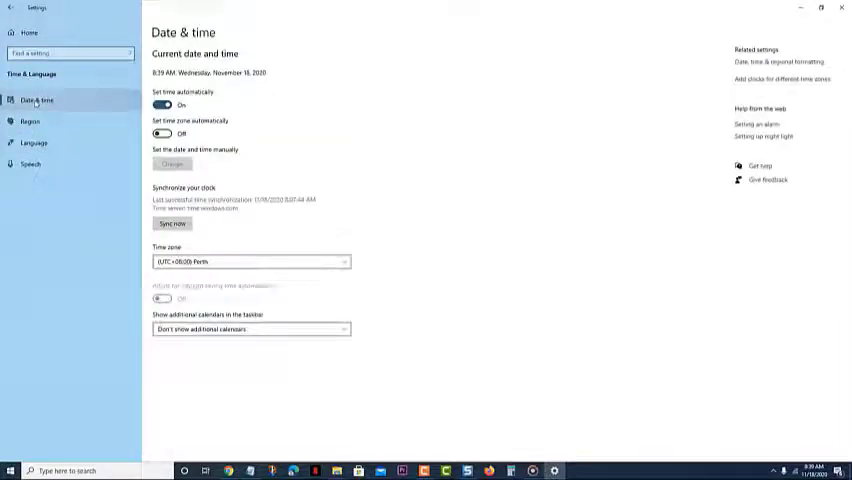
left_click(250, 261)
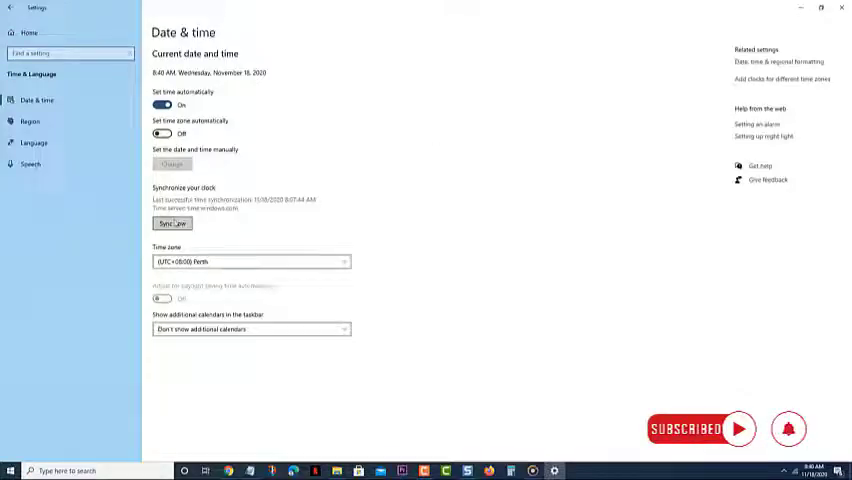
left_click(172, 223)
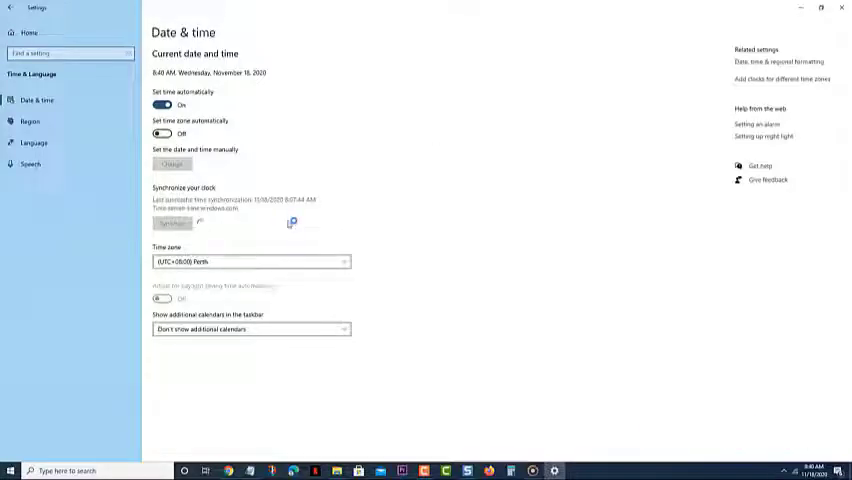
left_click(172, 222)
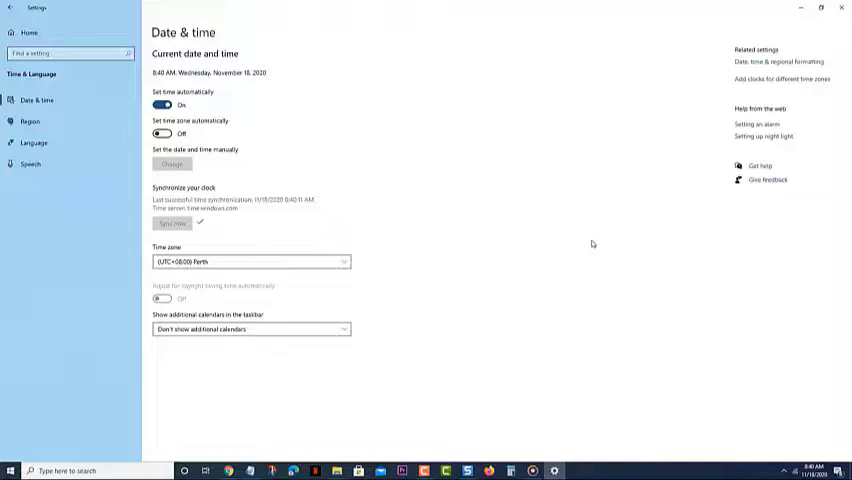
left_click(841, 8)
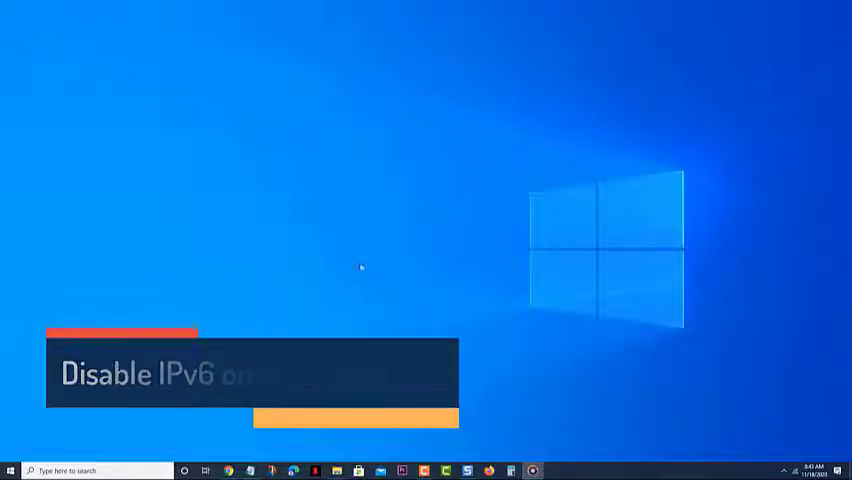
Open ncpa.cpl and uncheck Internet Protocol Version 6 in the PLDT5GHz adapter's properties.
type("ncpa.cpl")
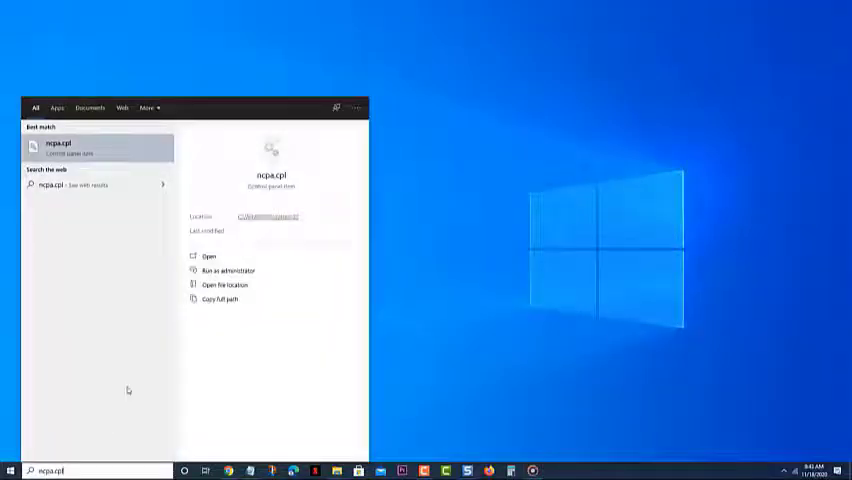
left_click(208, 256)
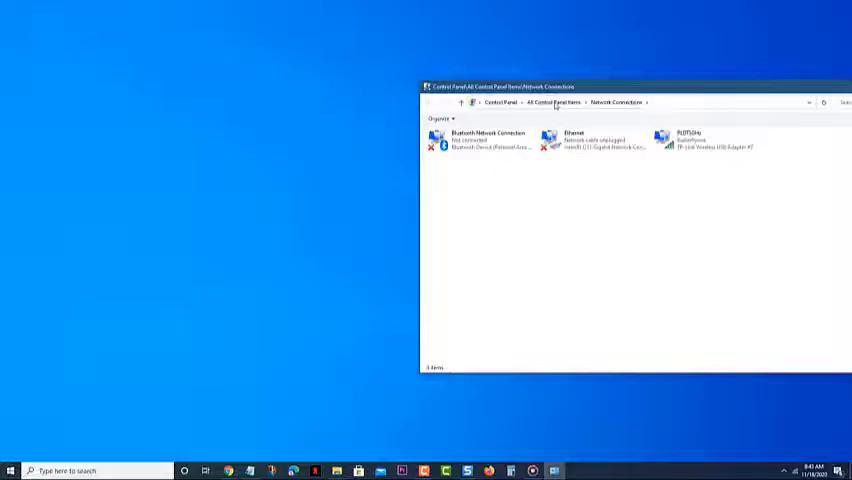
left_click_drag(635, 86, 488, 80)
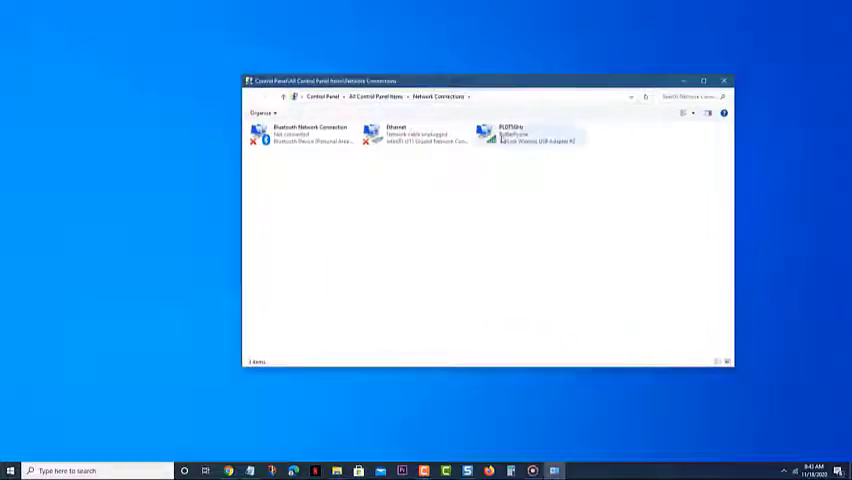
right_click(525, 135)
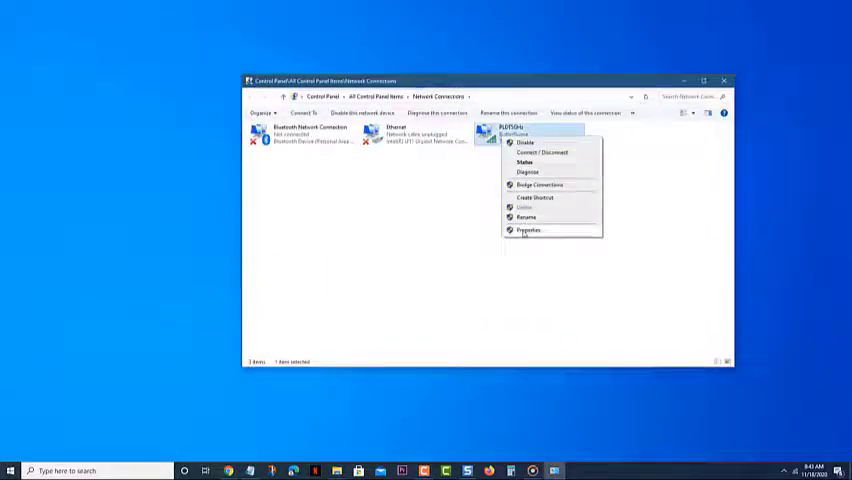
left_click(528, 230)
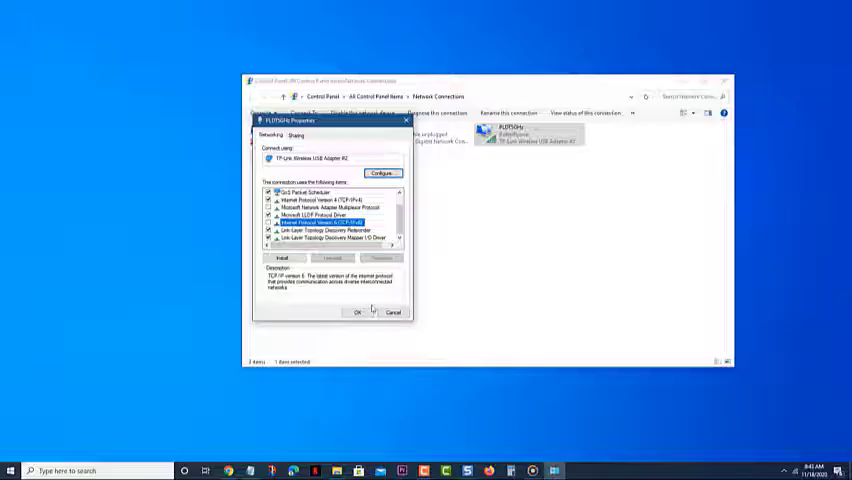
left_click(357, 312)
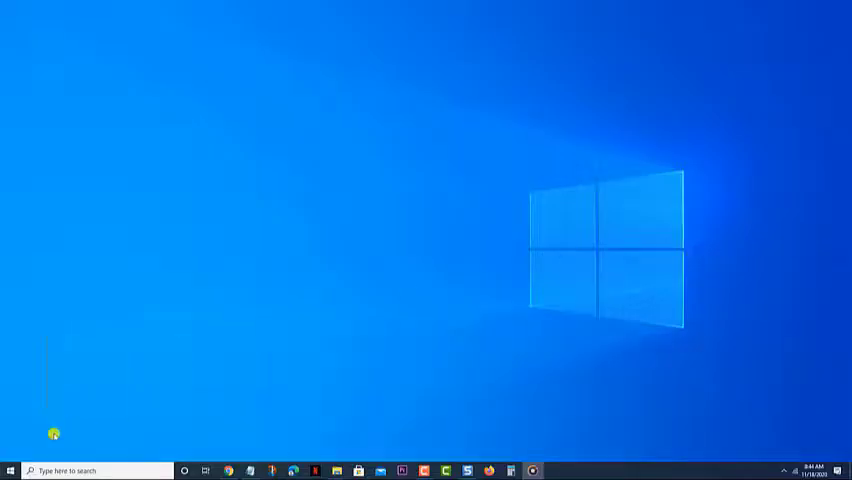
Reach Network reset under Network & Internet and confirm Reset now.
left_click(10, 470)
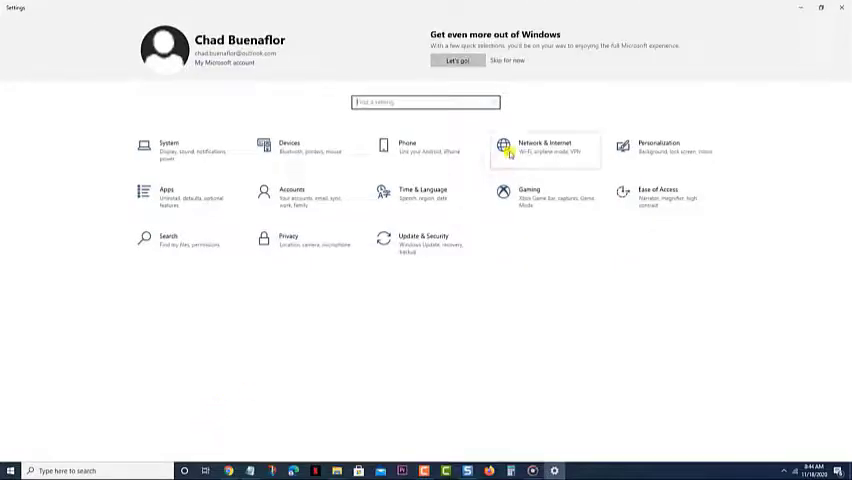
left_click(544, 146)
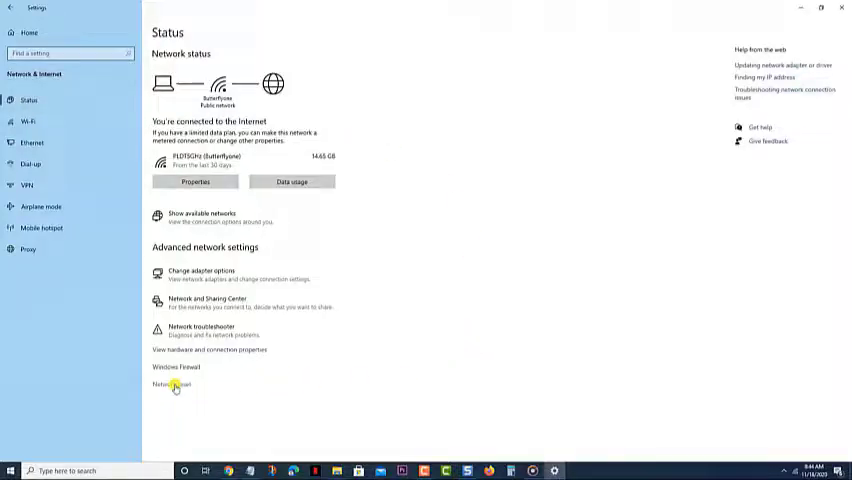
left_click(167, 385)
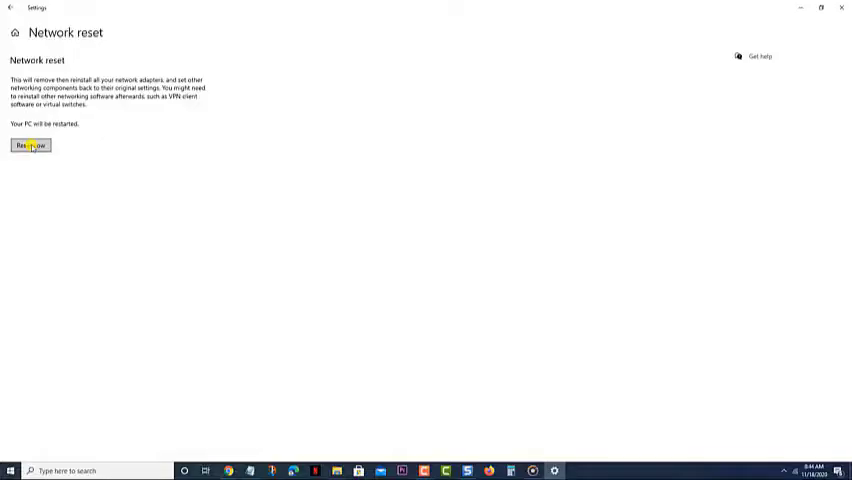
left_click(30, 145)
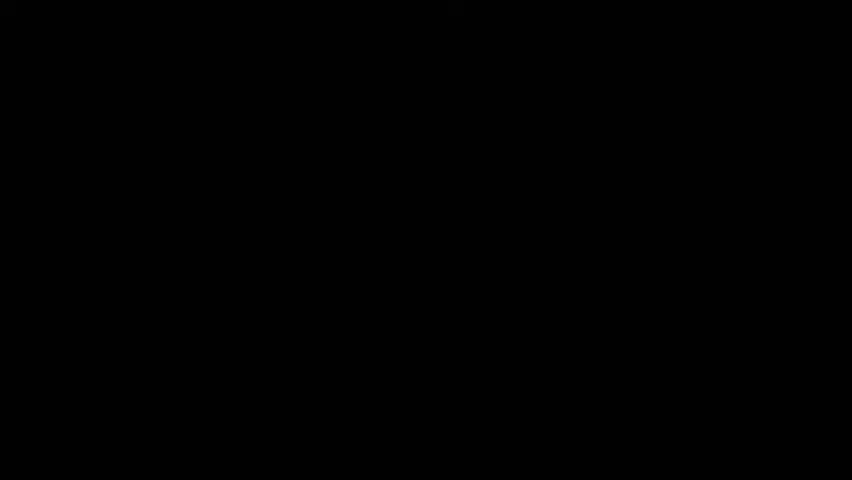